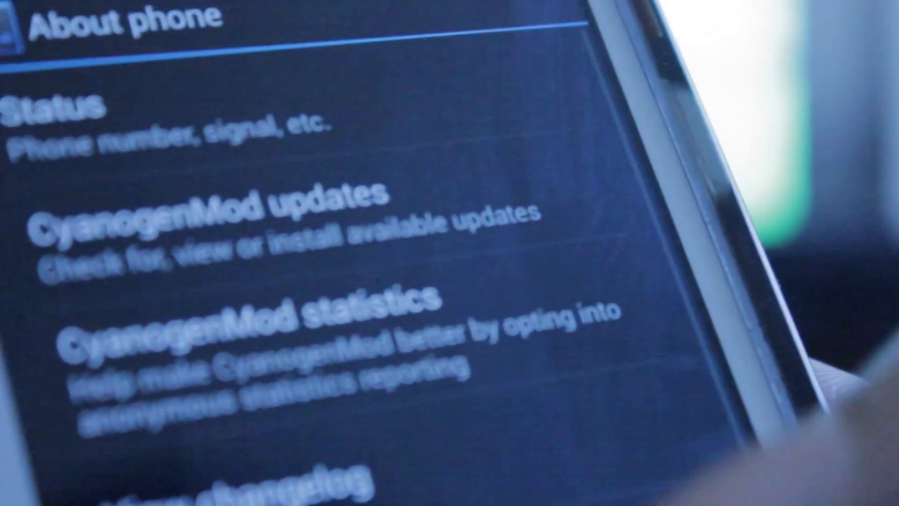
scroll(down, 3)
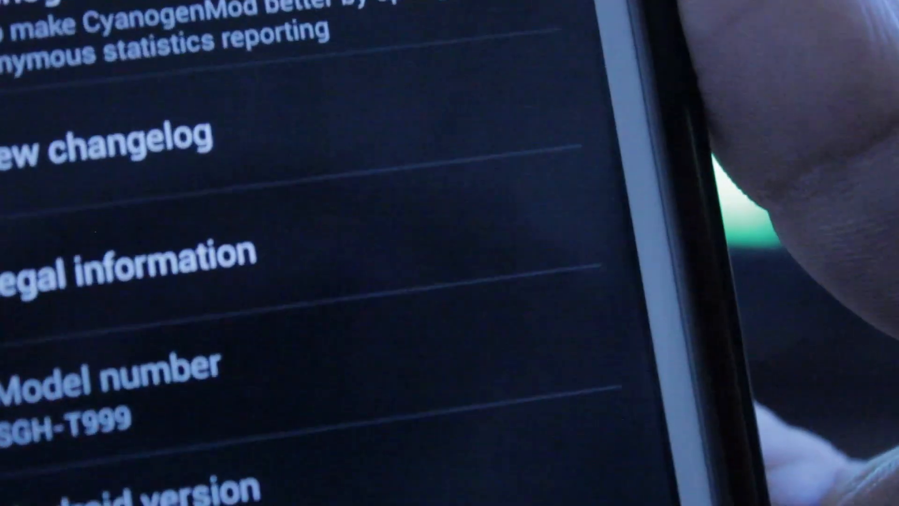